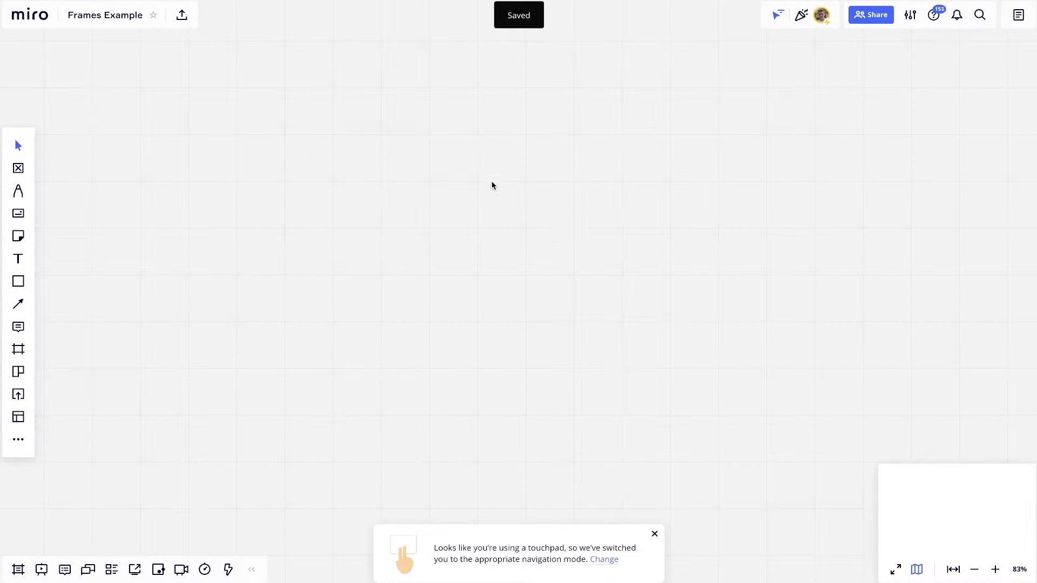
- Draw a small stick figure with the Pen tool on the board
left_click(19, 191)
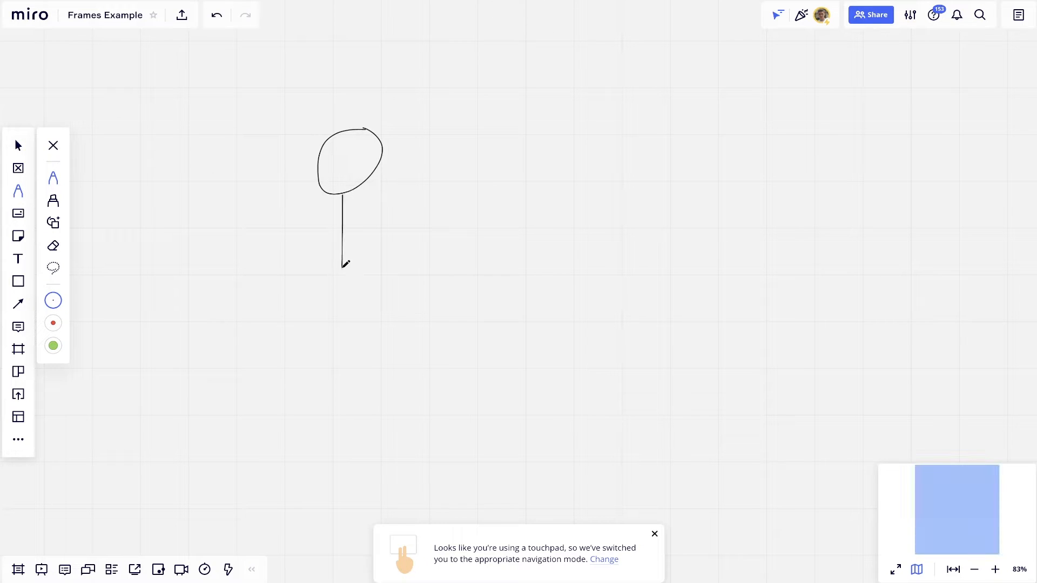
left_click_drag(335, 255, 333, 313)
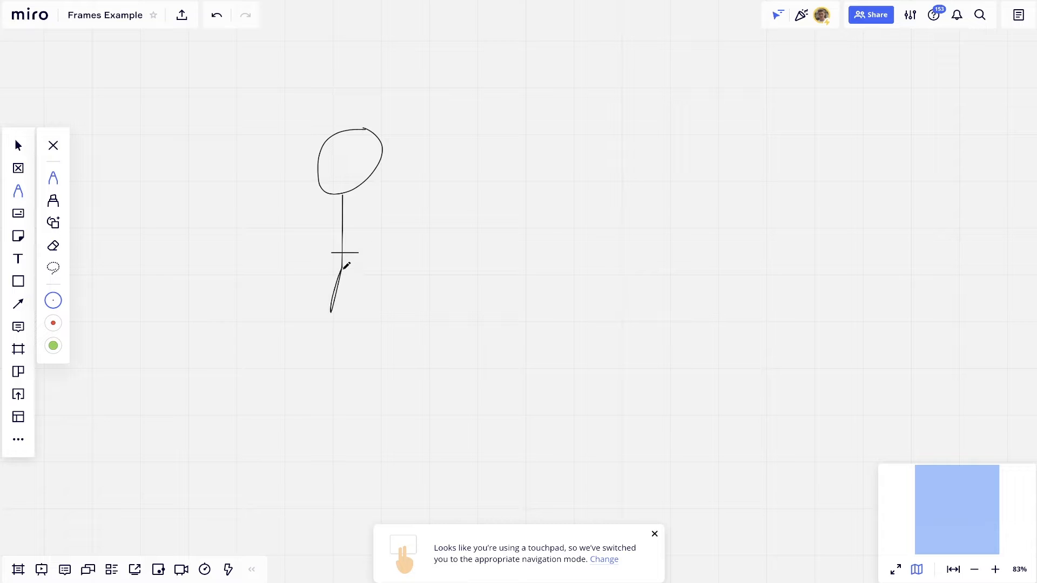
scroll("down", 3)
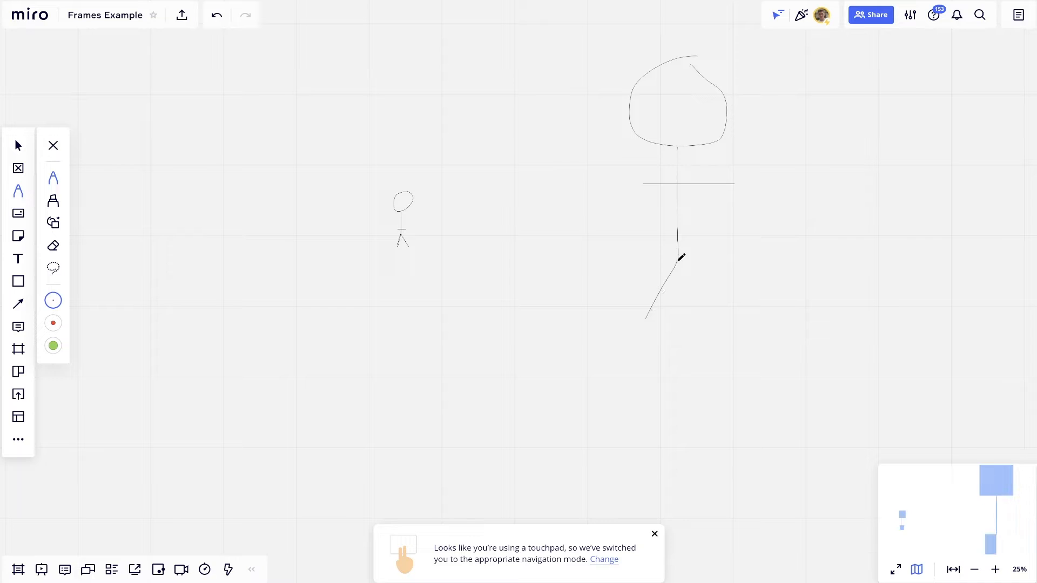
scroll("down", 3)
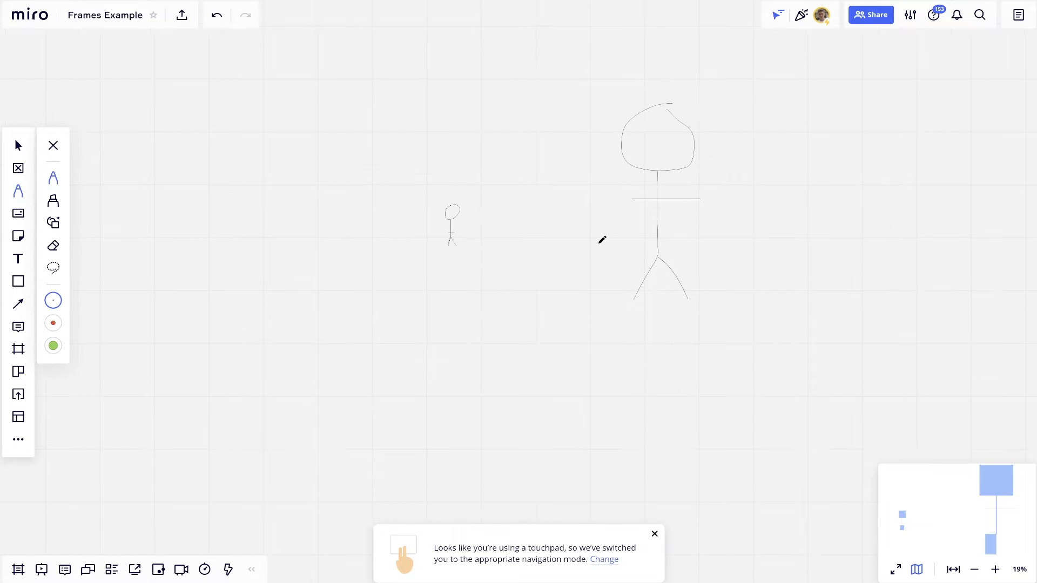
- Sketch a taller stick figure with legs further to the right
left_click_drag(787, 119, 853, 53)
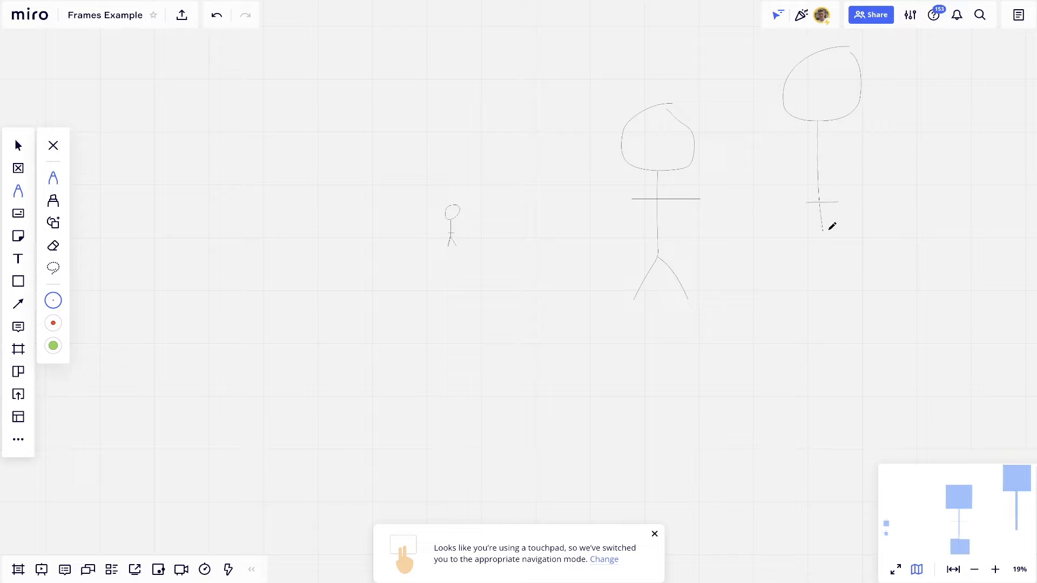
left_click_drag(822, 205, 879, 324)
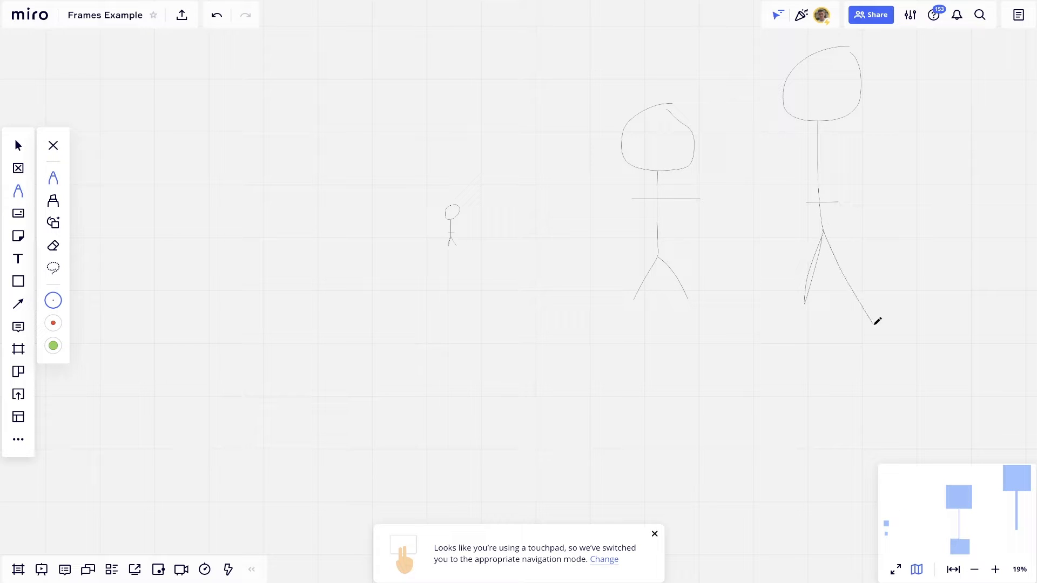
scroll("down", 3)
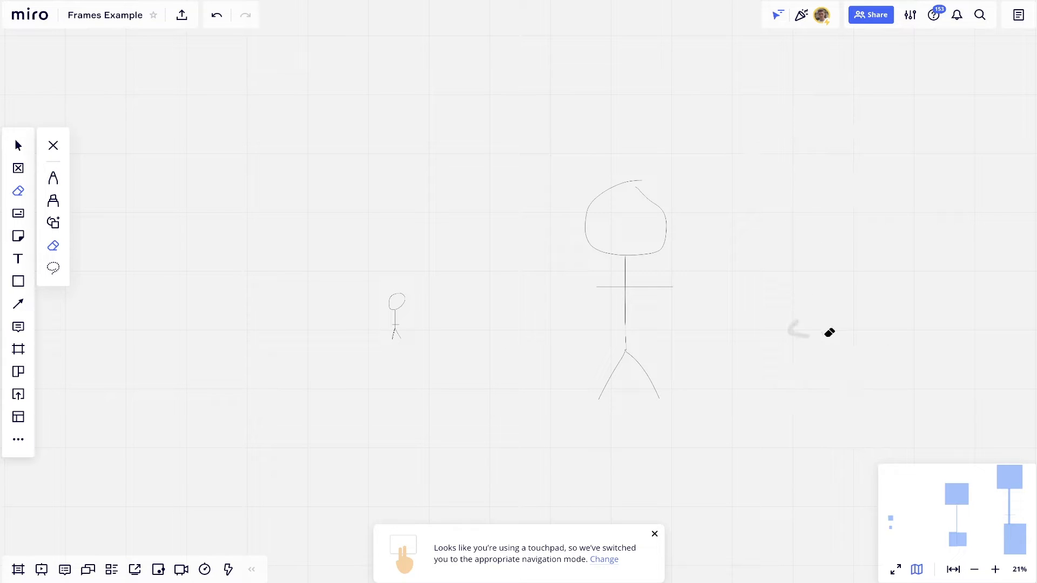
- Erase the remaining stick figures and return to the Select tool
left_click_drag(830, 333, 526, 370)
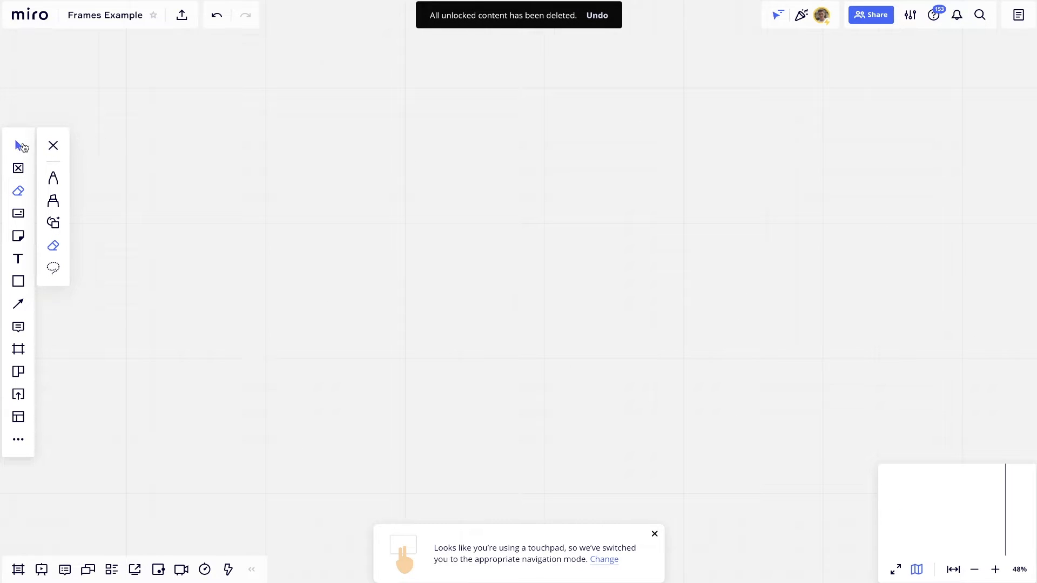
left_click(52, 146)
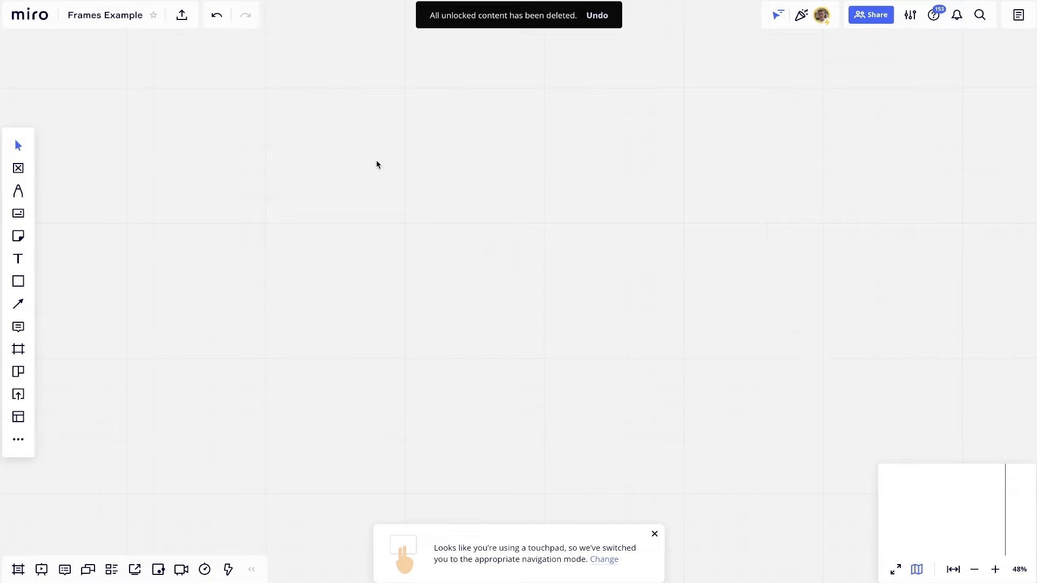
left_click(18, 349)
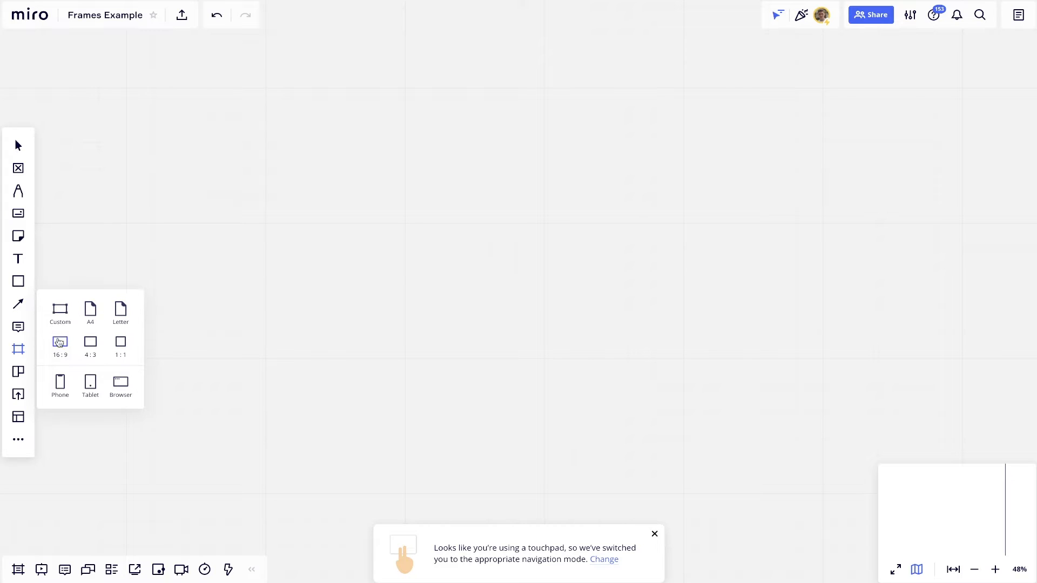
mouse_move(90, 385)
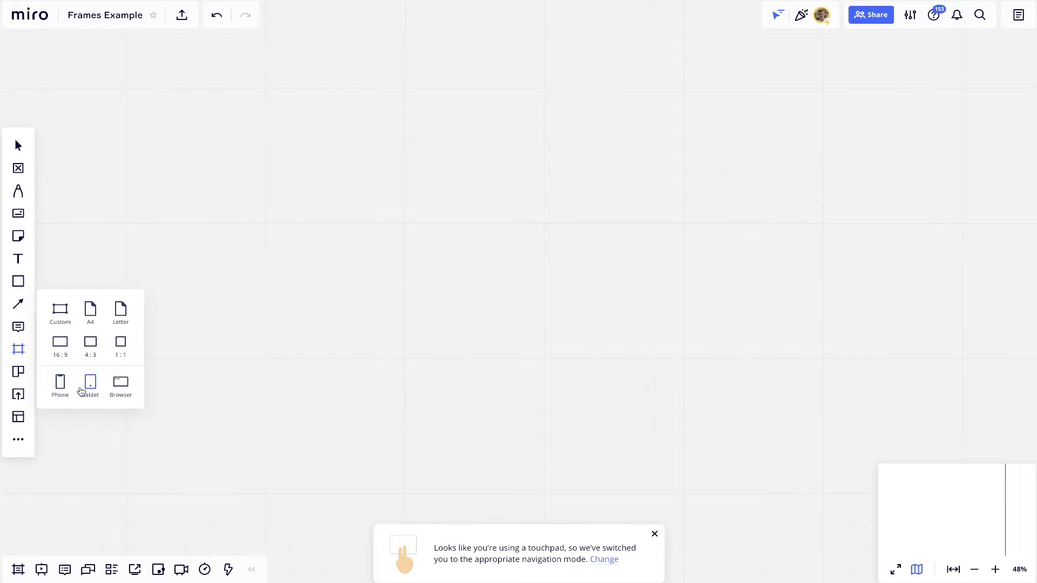
mouse_move(119, 384)
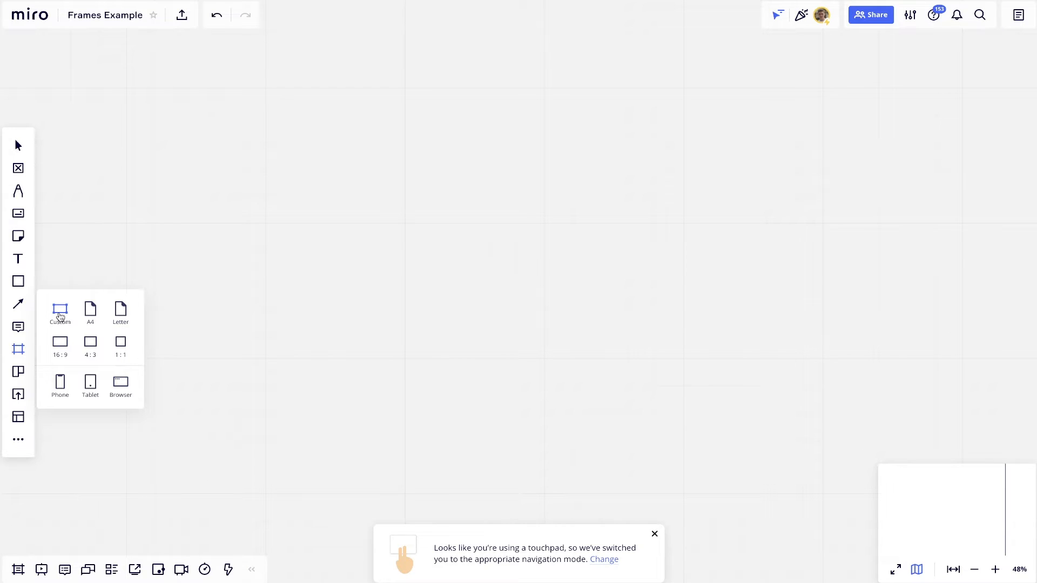
- Add a custom-sized frame and rename it 'Example Frame'
left_click(59, 311)
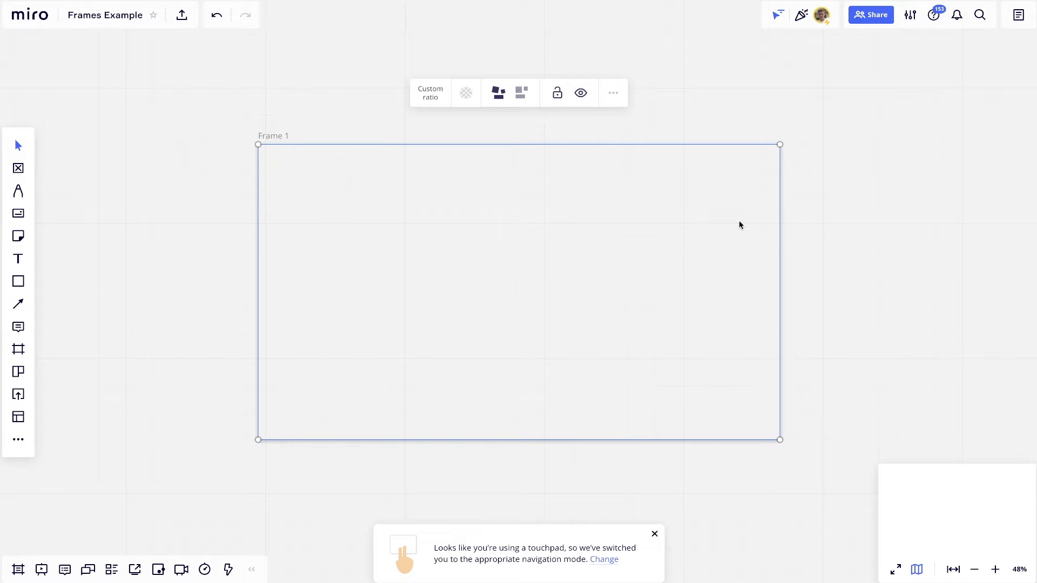
left_click_drag(779, 144, 737, 79)
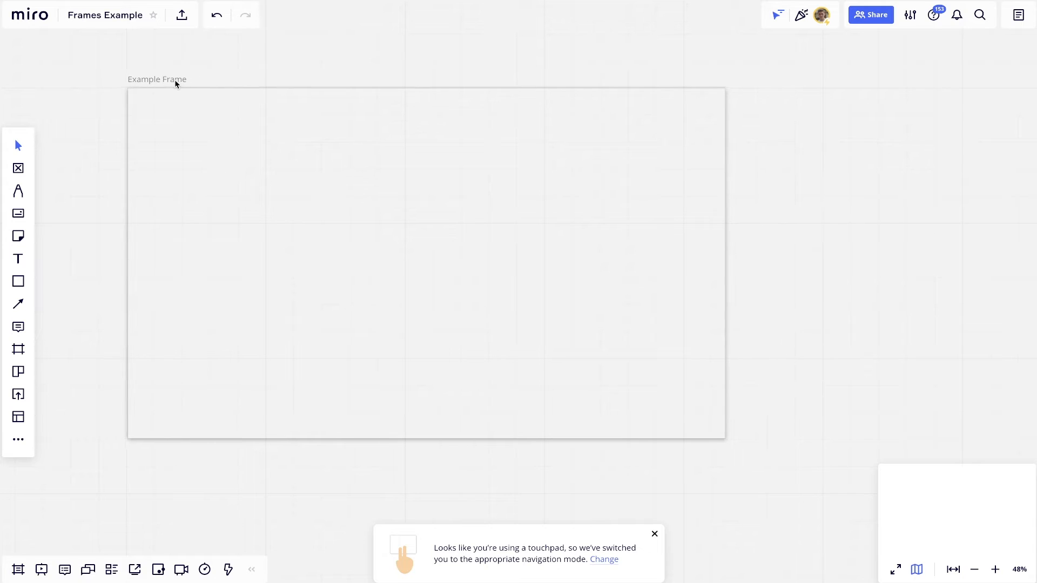
left_click(18, 281)
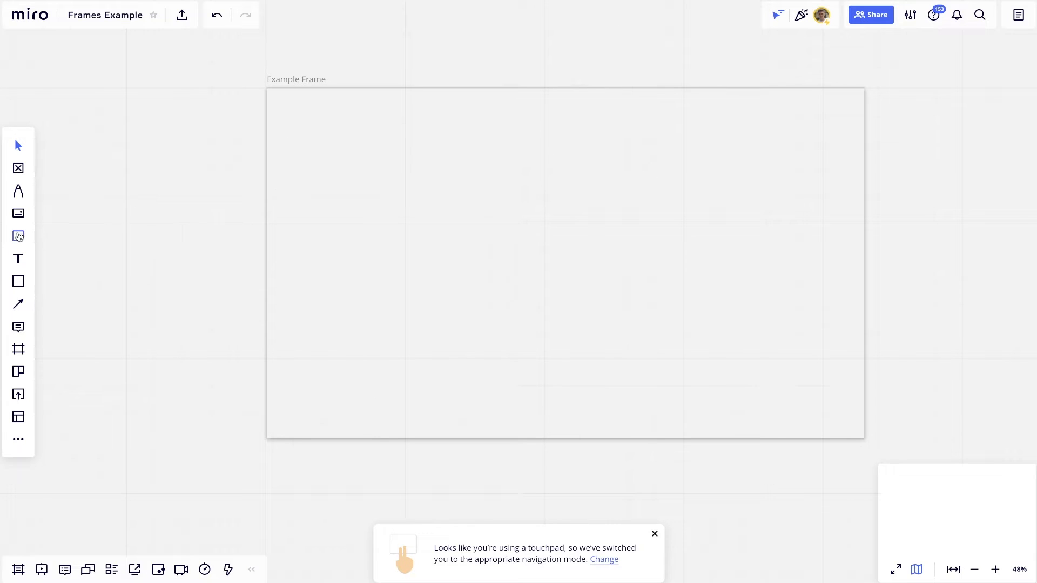
mouse_move(19, 237)
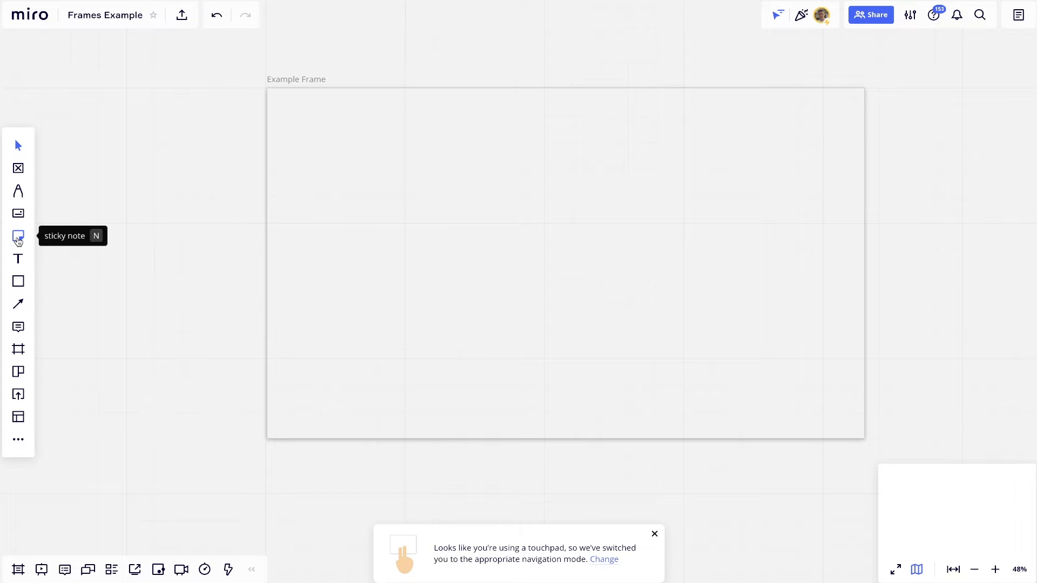
- Add yellow and orange sticky notes reading 'Inside of Frame' into Example Frame
left_click(18, 237)
type("Outside of Frame")
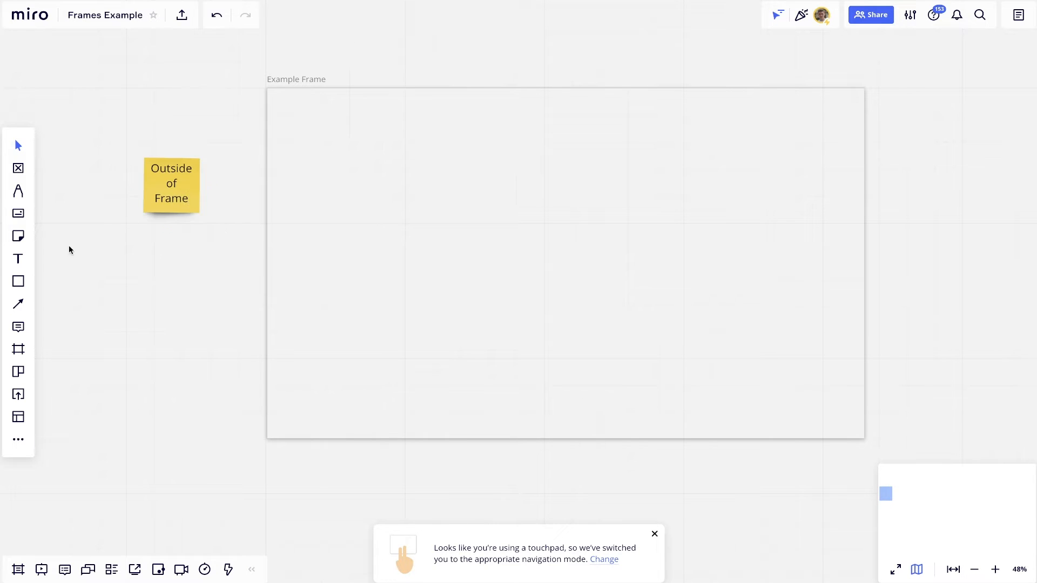
left_click(19, 236)
type("Inside of")
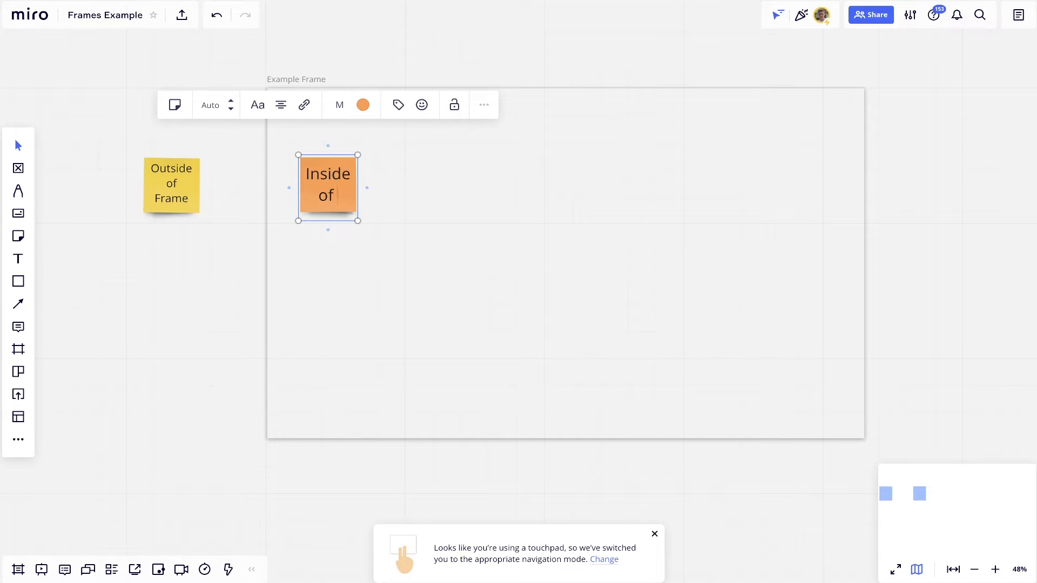
type("Frame")
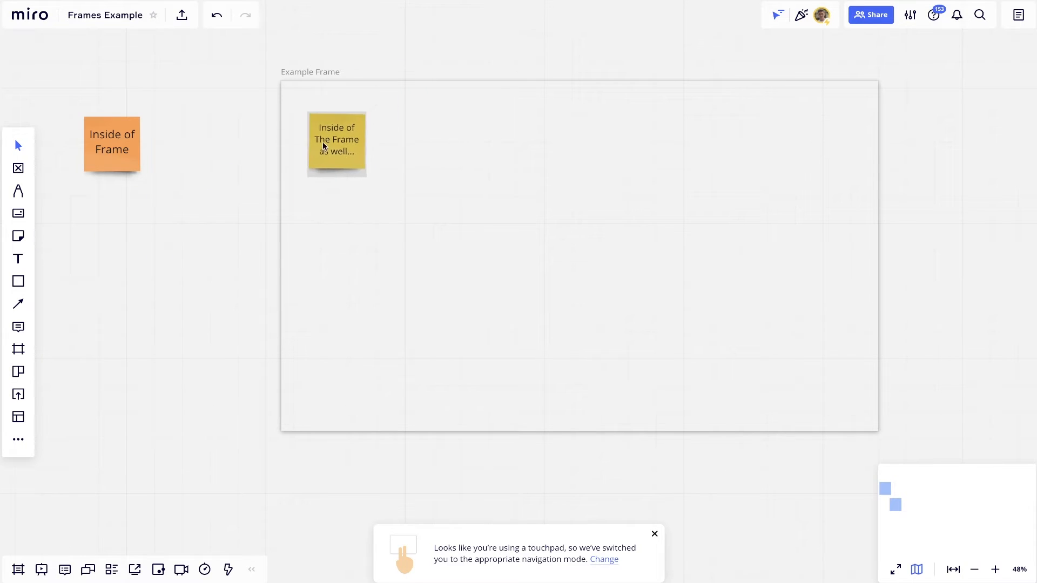
left_click_drag(111, 143, 349, 225)
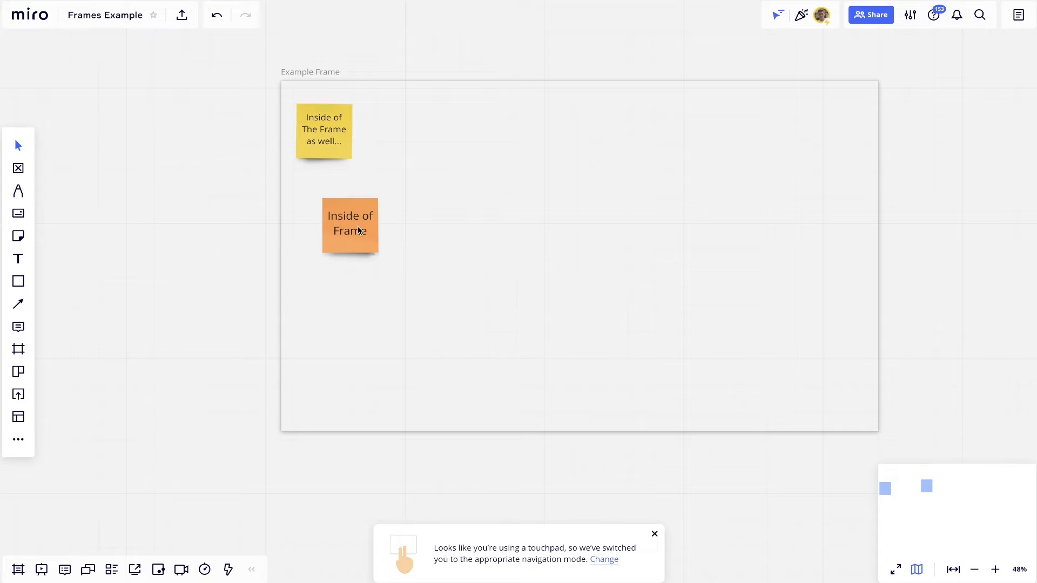
left_click(323, 129)
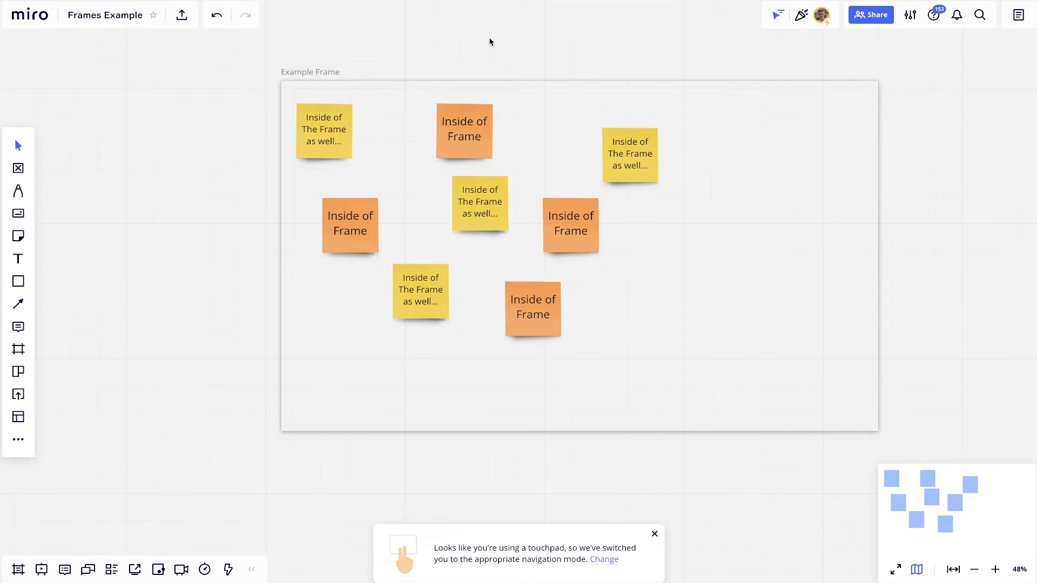
- Draw a second blank frame, Frame 2, to the right of Example Frame
scroll("down", 3)
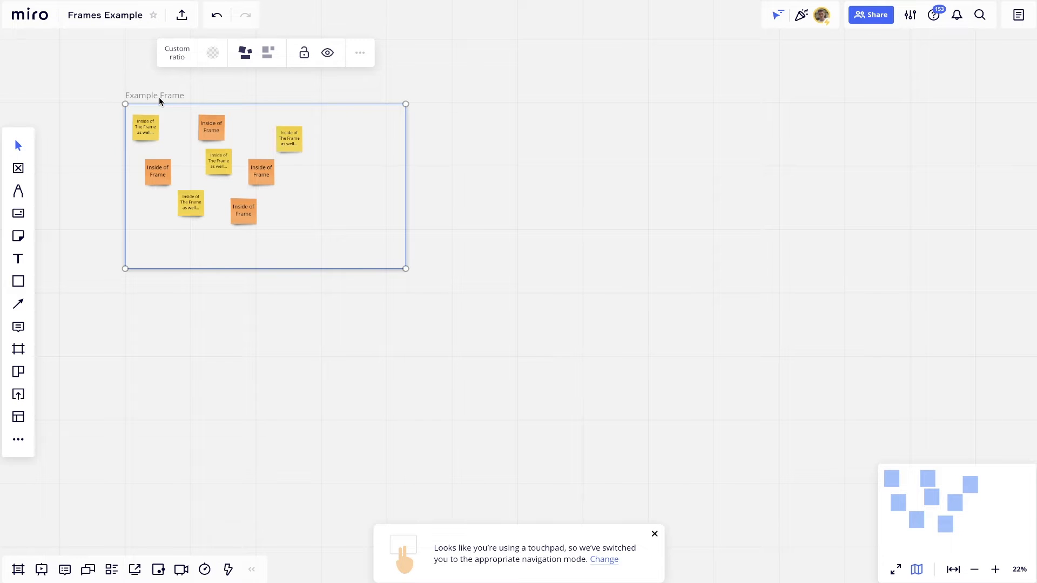
left_click(18, 349)
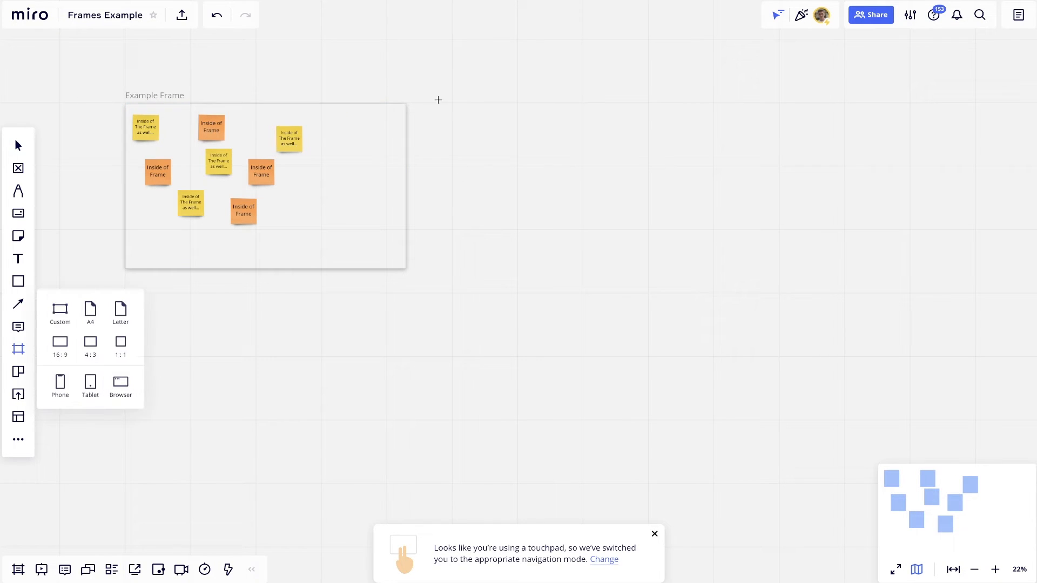
left_click_drag(437, 99, 780, 272)
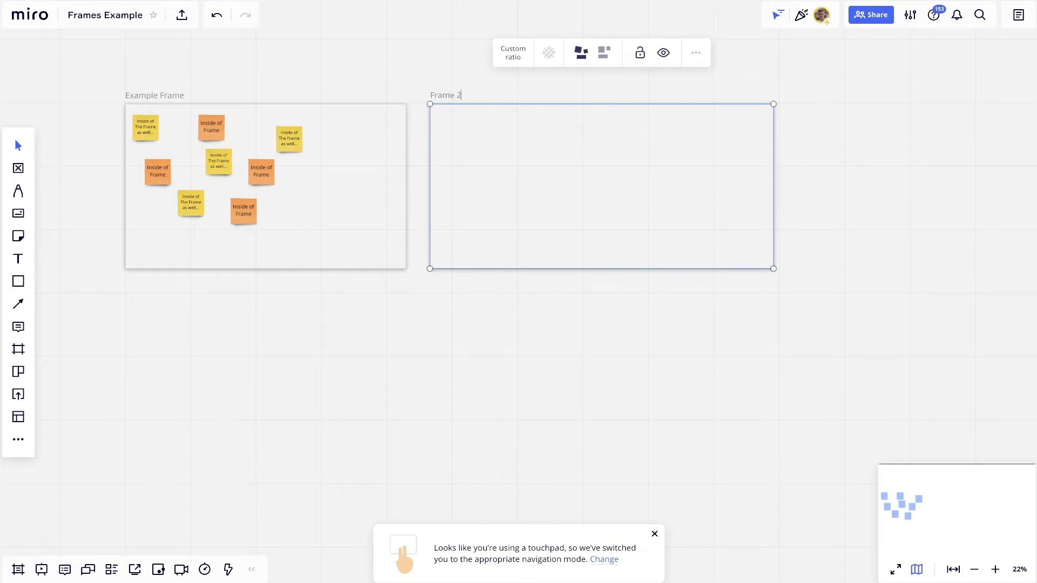
scroll("down", 3)
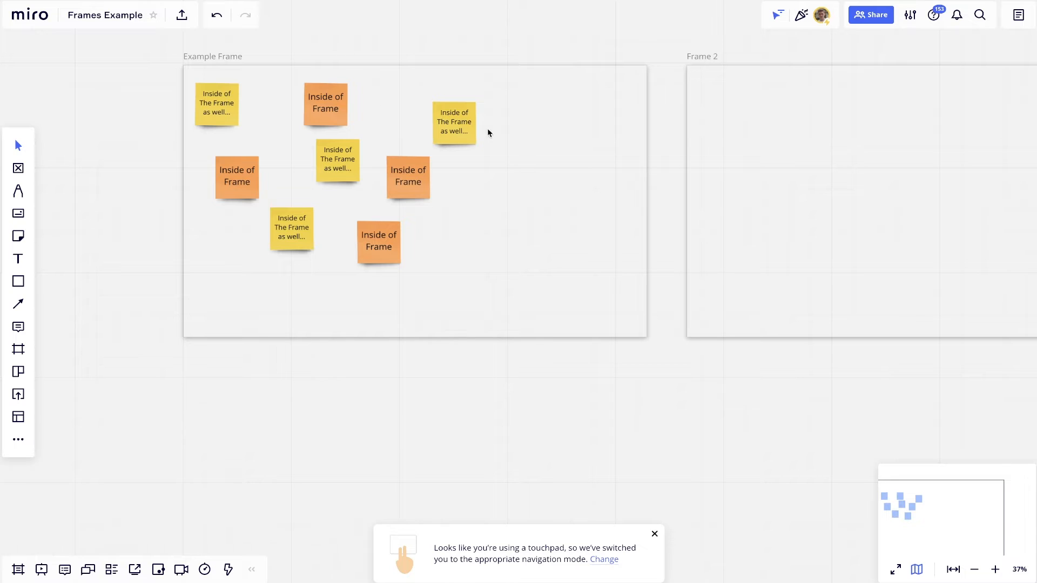
- Switch Example Frame's notes to a grid layout, then back to free placement
left_click_drag(454, 122, 583, 143)
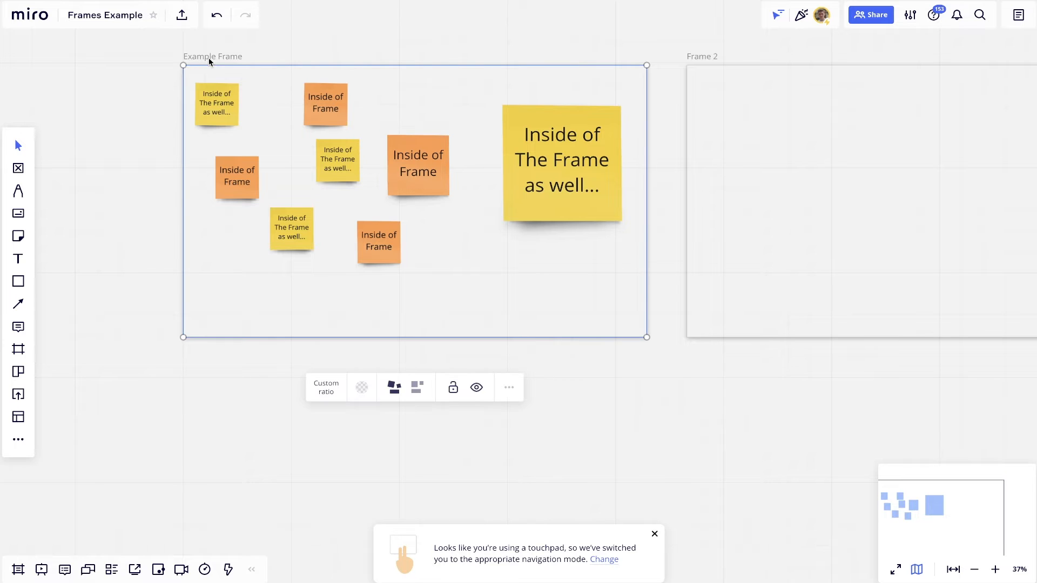
mouse_move(417, 387)
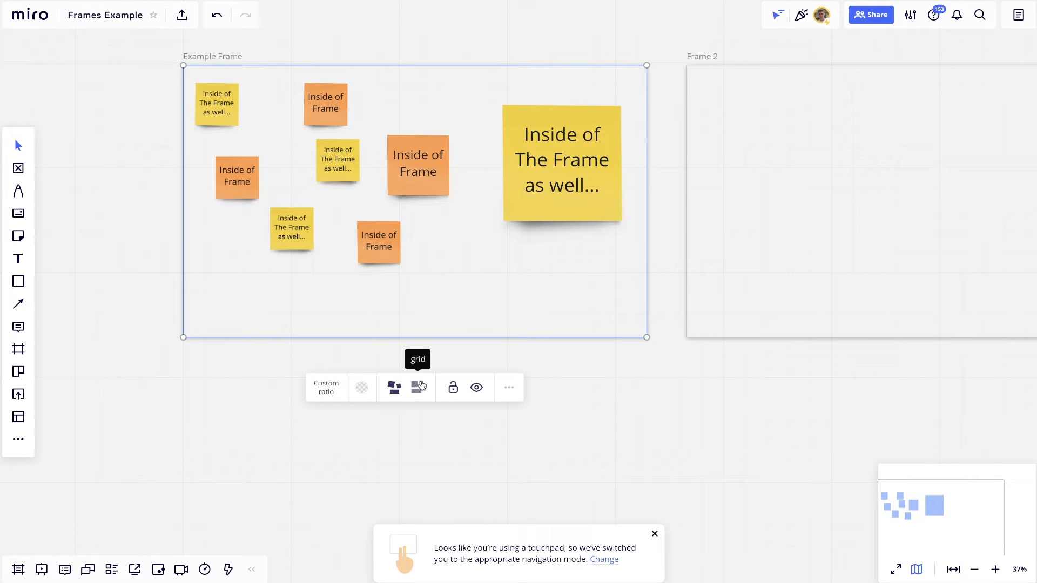
left_click(417, 387)
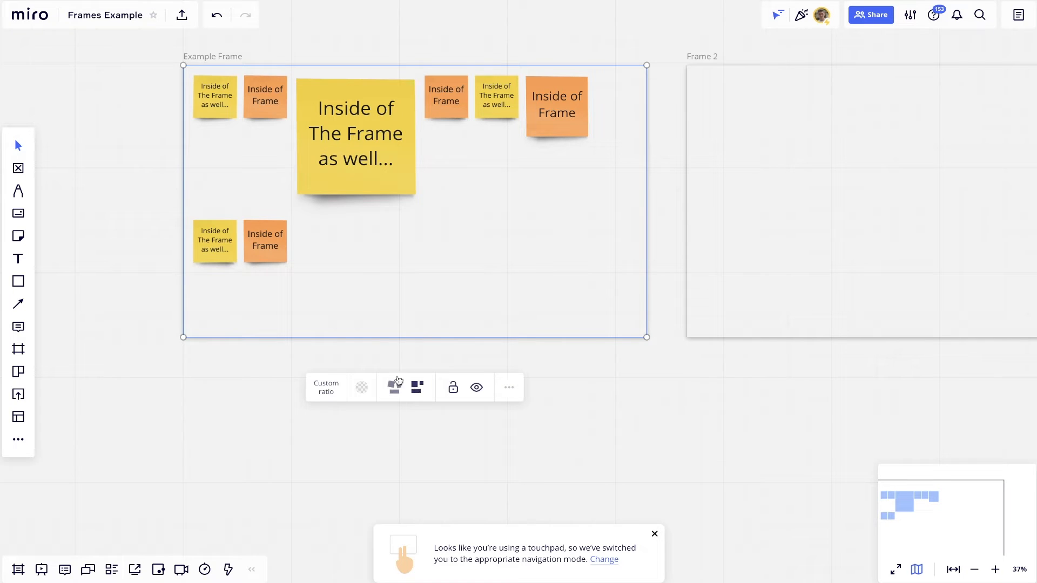
left_click(393, 387)
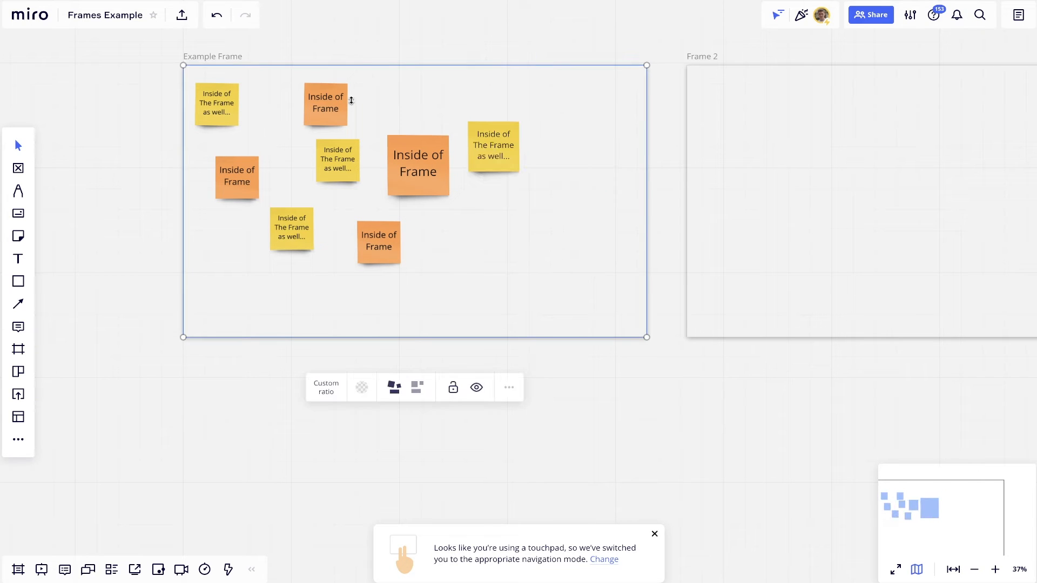
mouse_move(375, 102)
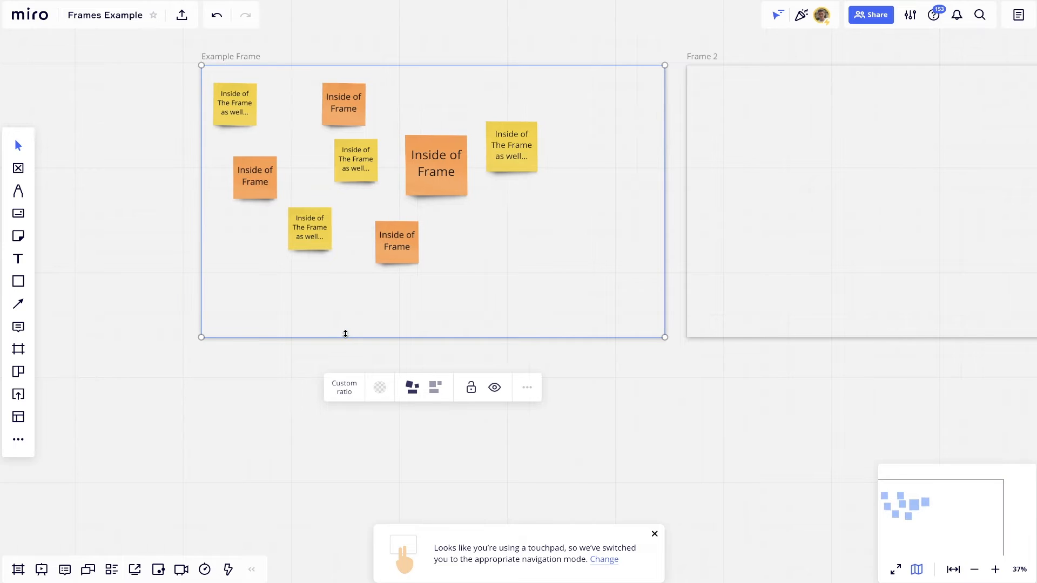
mouse_move(379, 388)
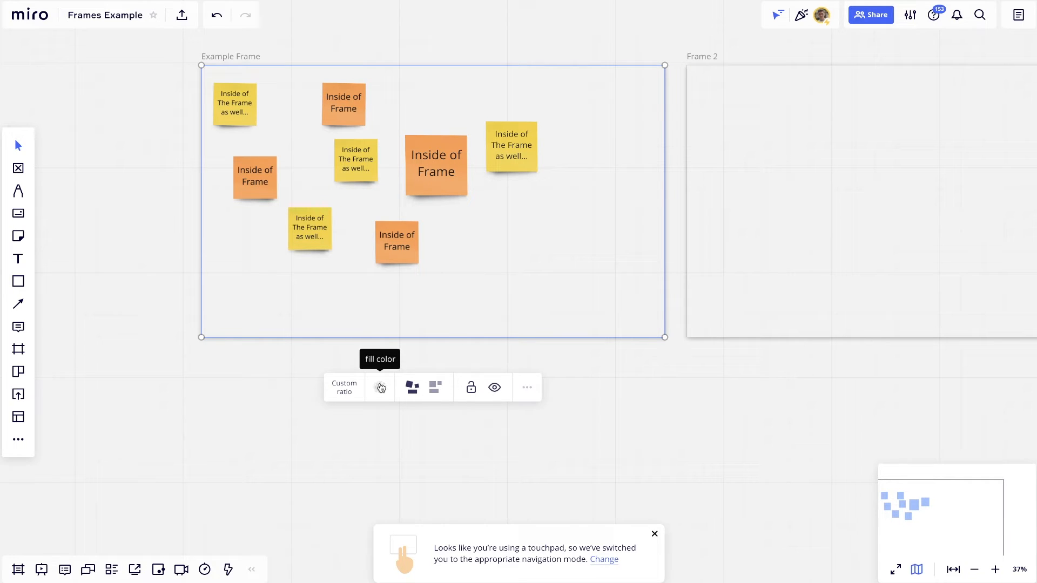
- Fill Example Frame with cream and Frame 2 with gray
left_click(379, 388)
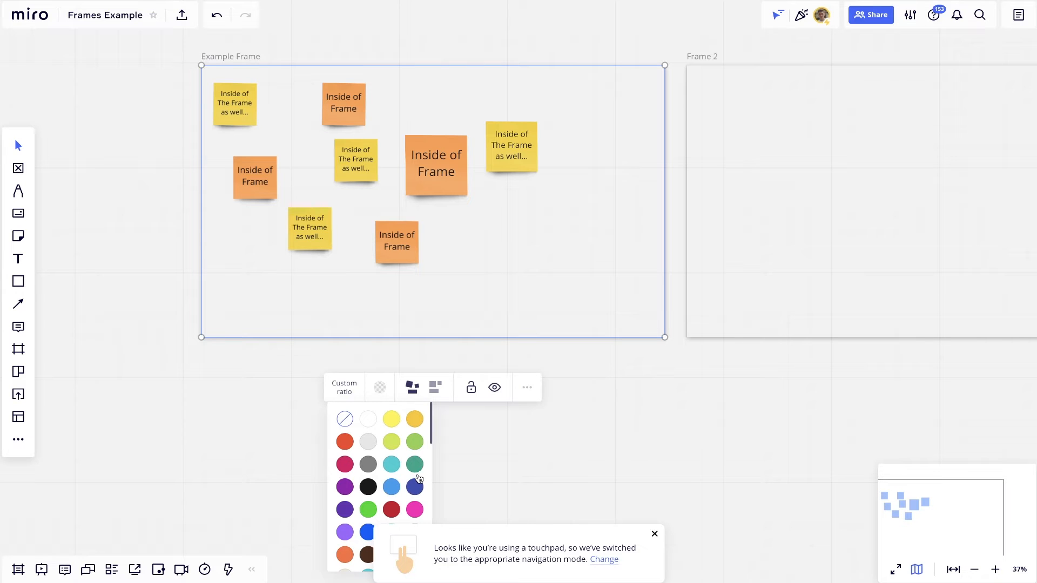
scroll("down", 3)
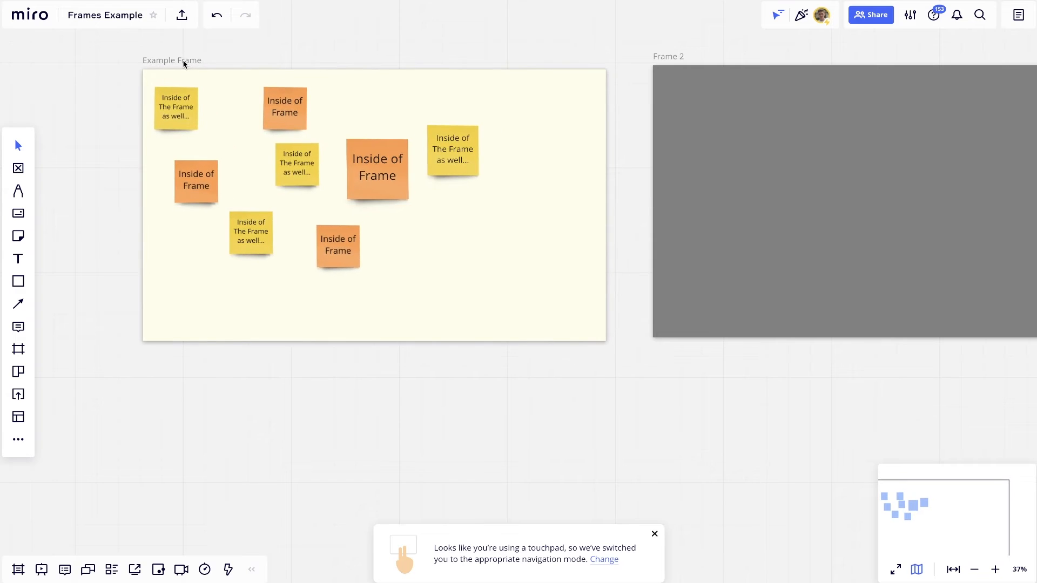
left_click(172, 61)
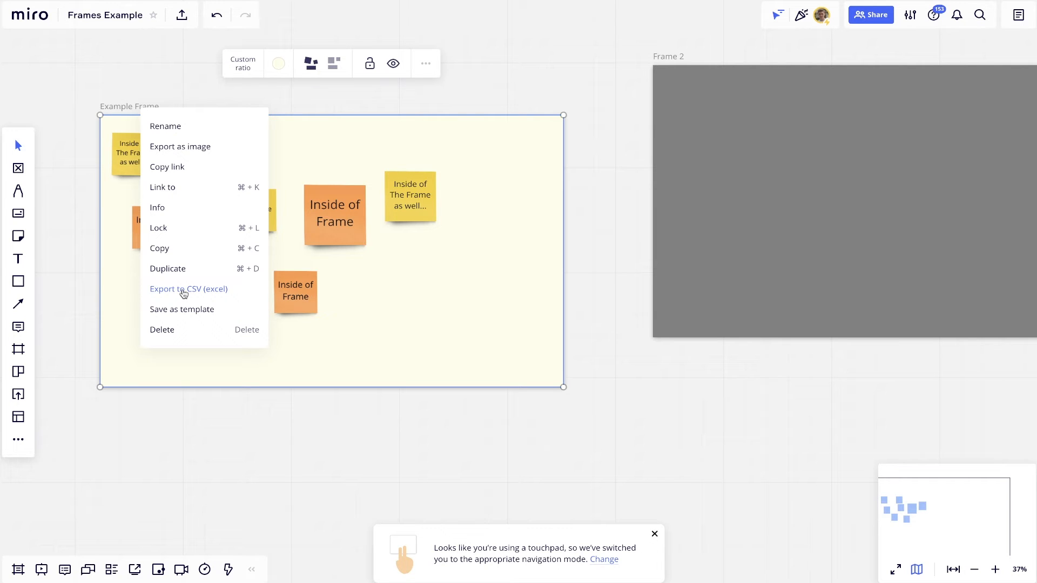
- Export Example Frame as an image in Vector PDF format
left_click(180, 145)
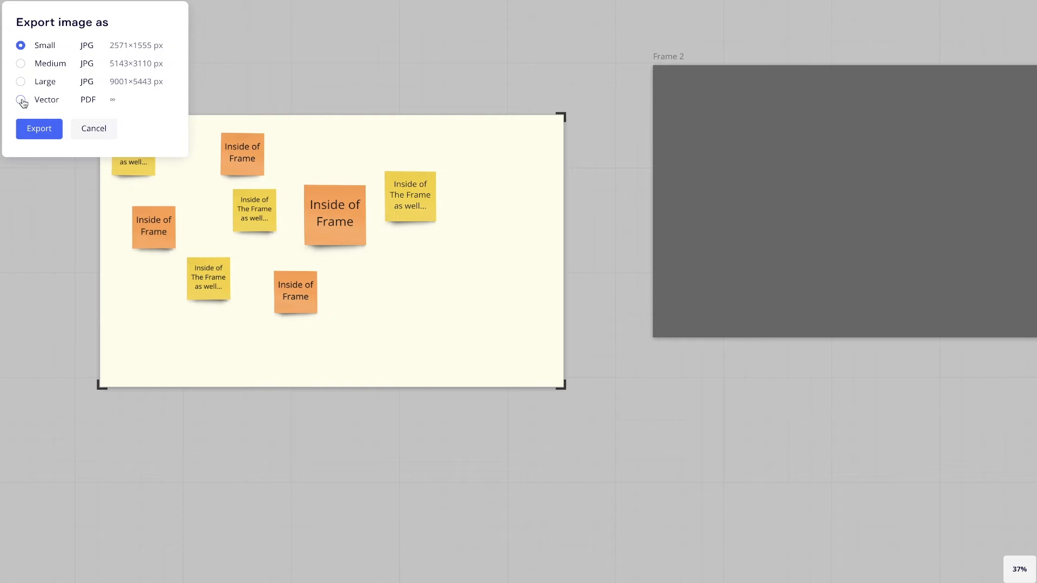
left_click(21, 99)
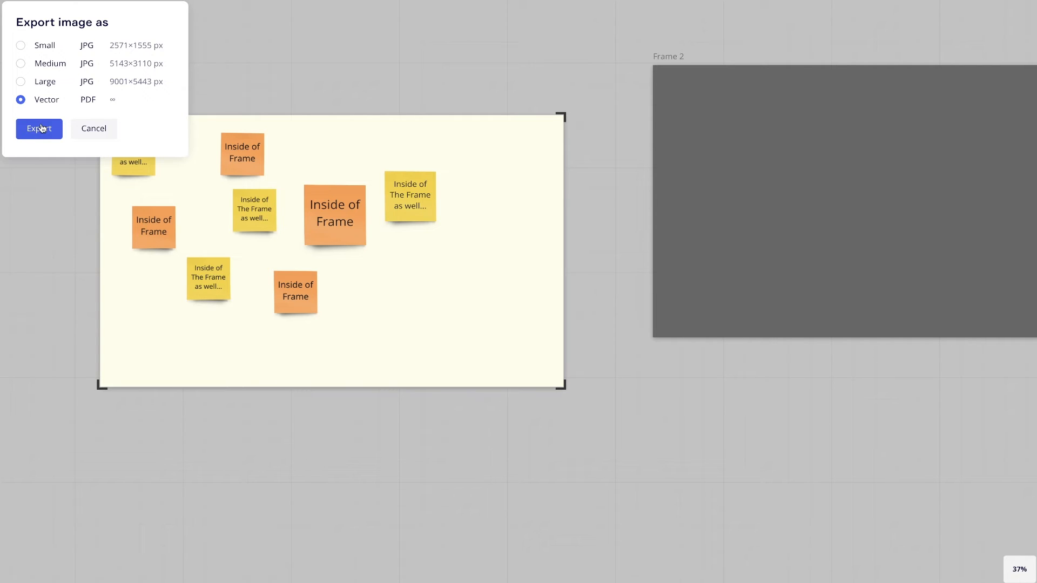
left_click(38, 129)
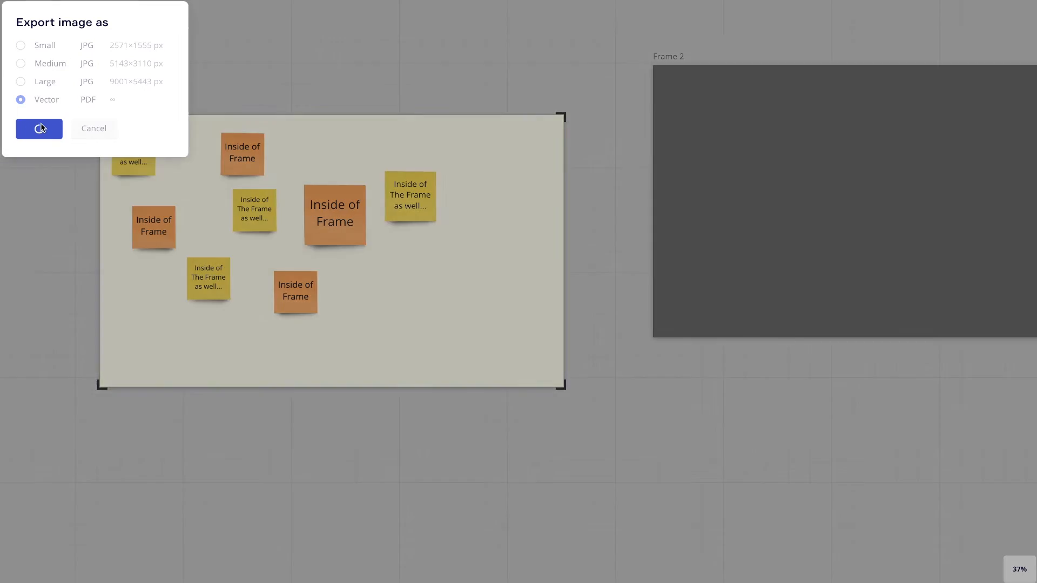
left_click(38, 128)
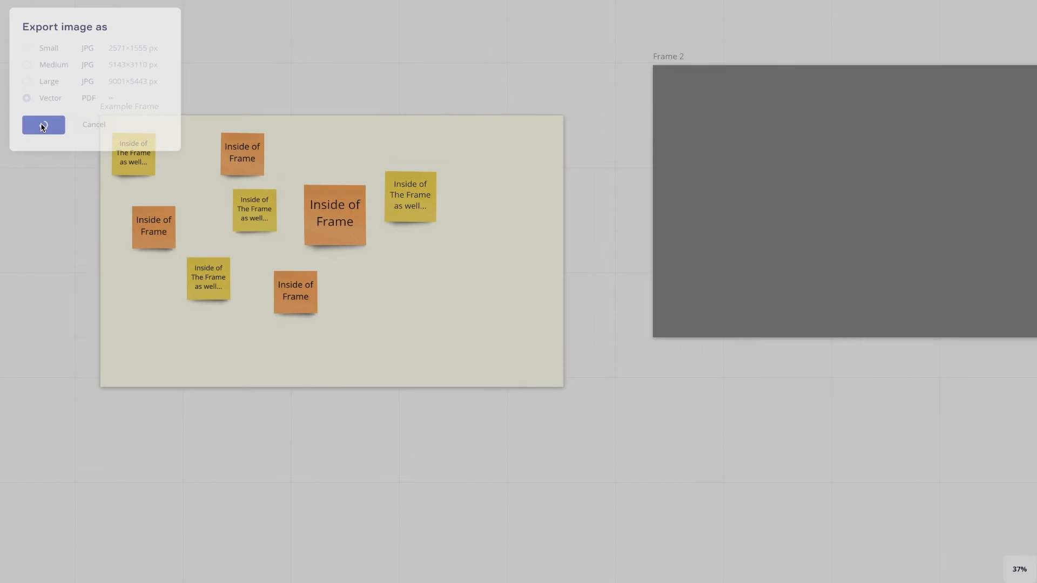
- Rename the exported PDF and save it to the Desktop
left_click(43, 124)
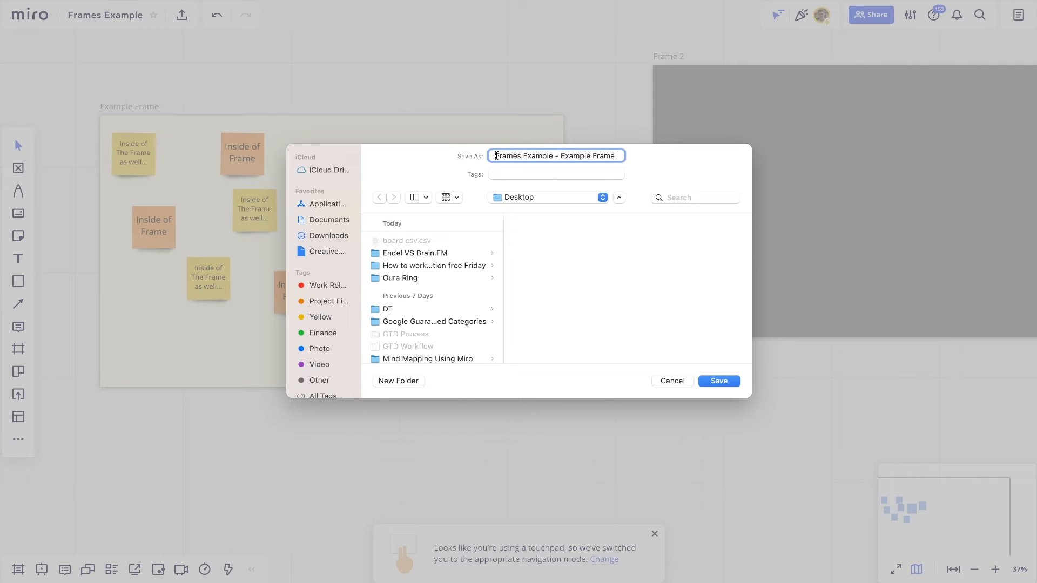
double_click(555, 156)
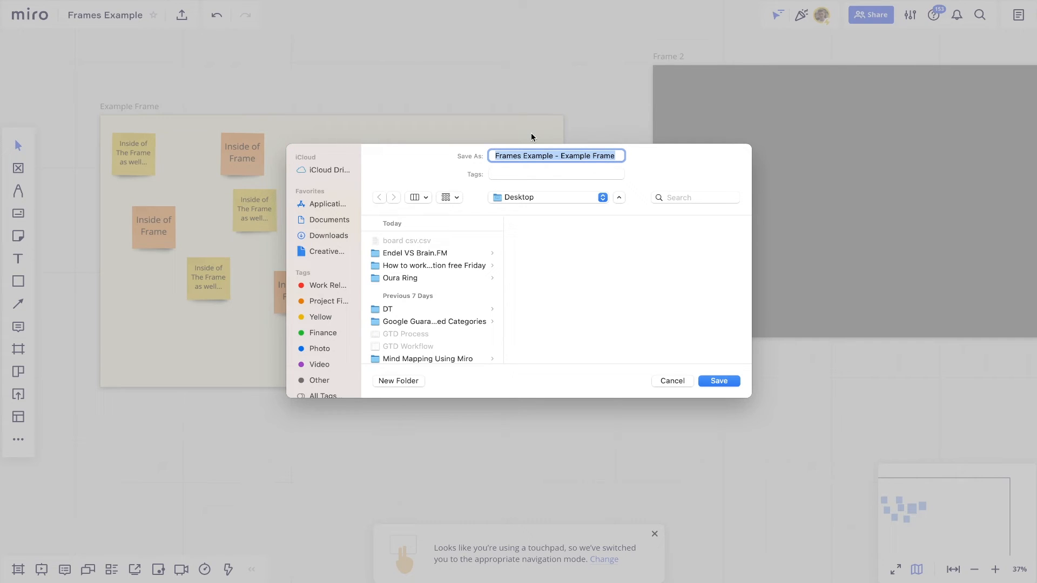
type("Board Name - Frame Name")
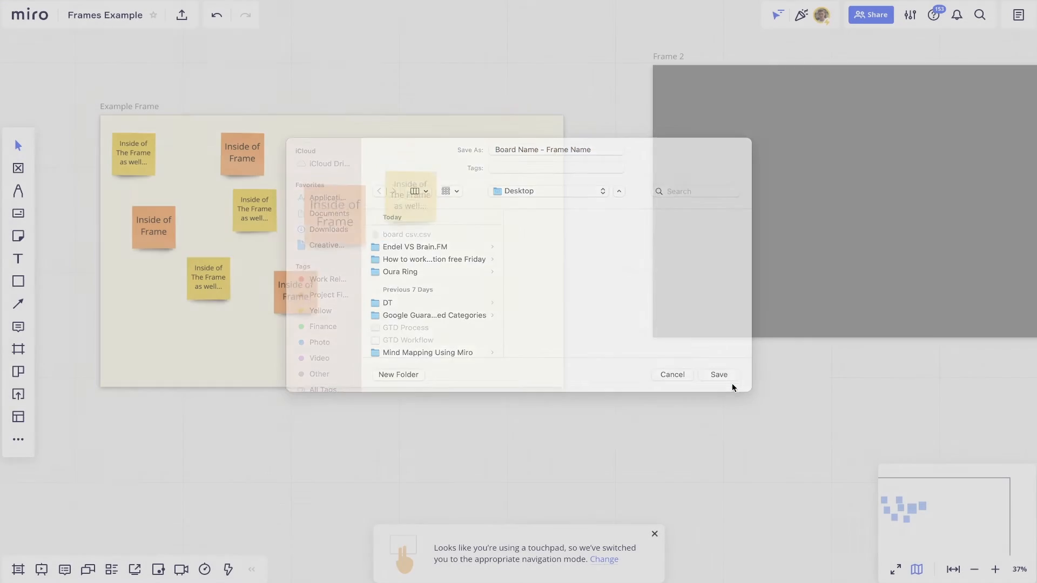
left_click(717, 375)
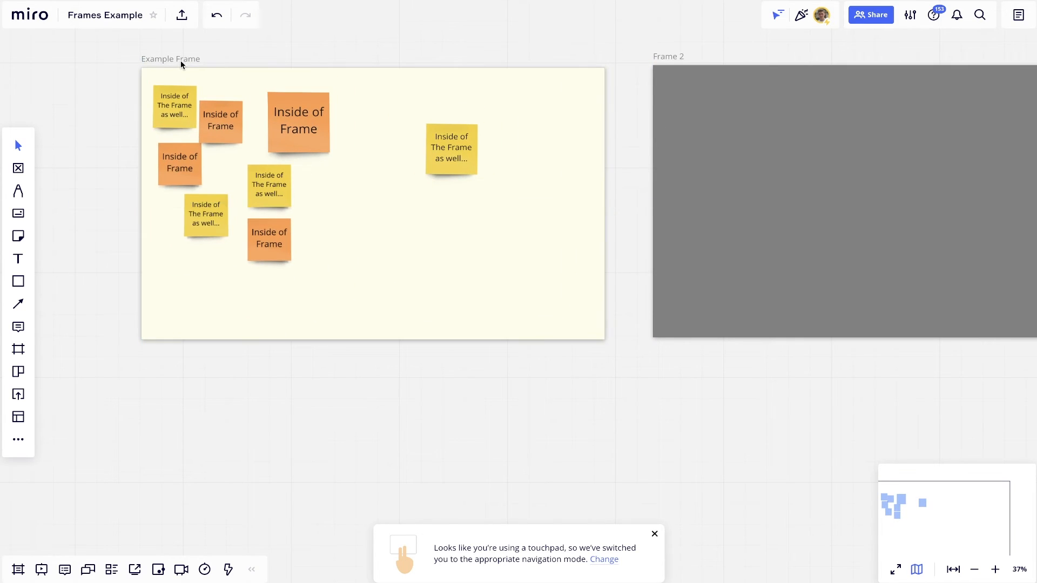
- Gather the sticky notes closer together, nudging the top-left yellow note right
right_click(170, 59)
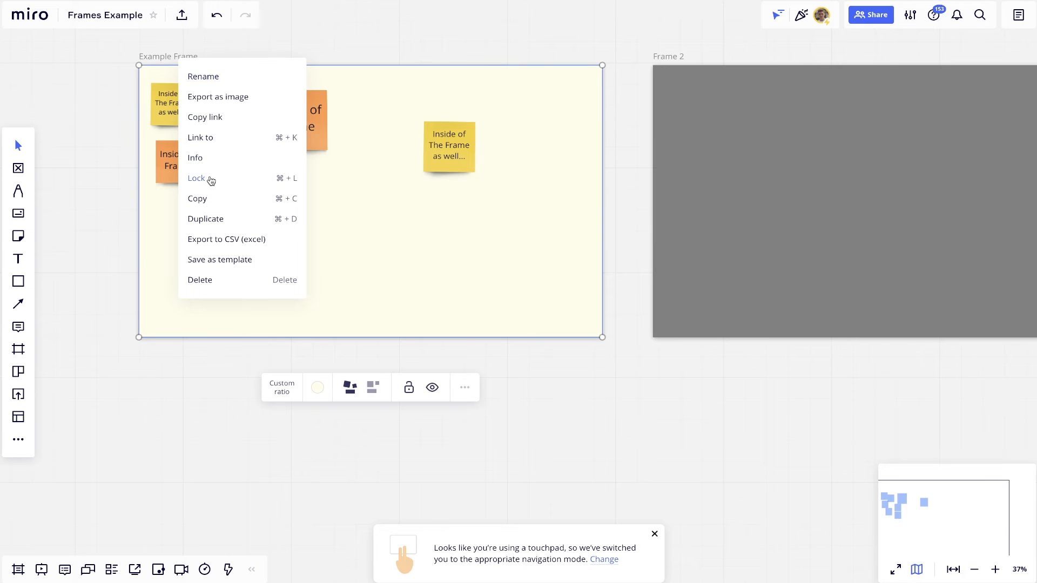
mouse_move(225, 181)
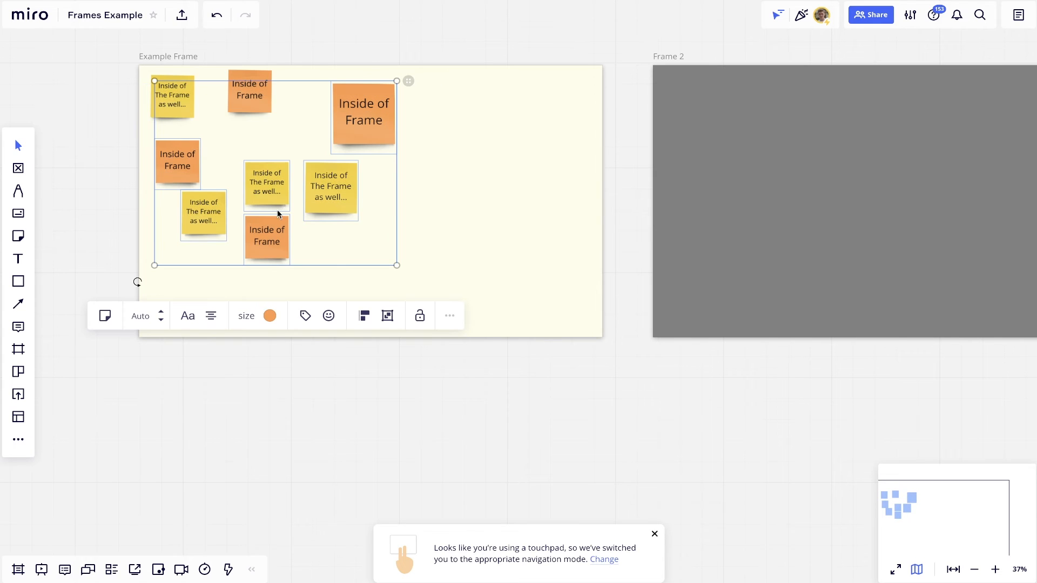
left_click(419, 315)
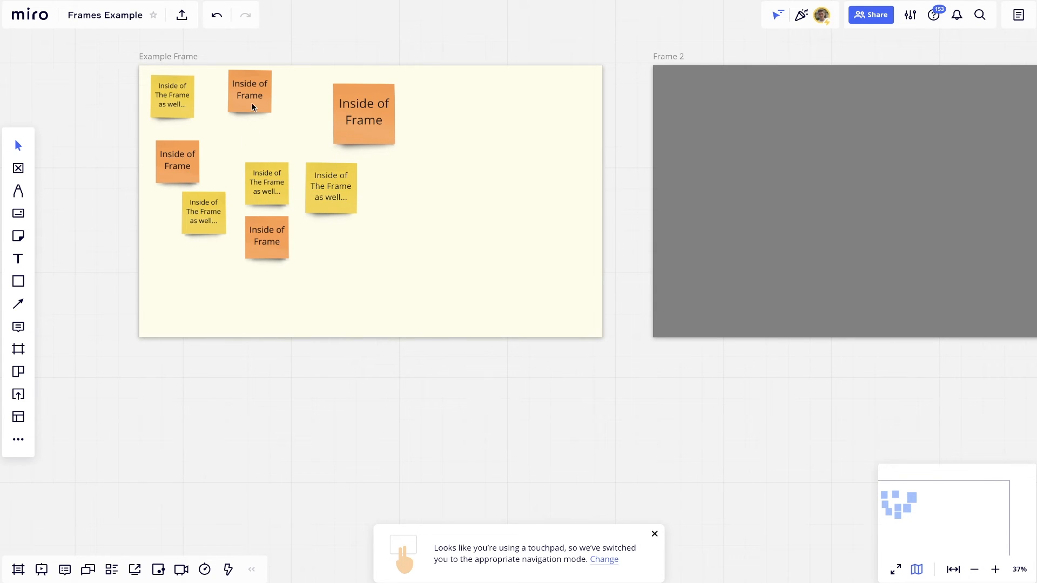
left_click_drag(171, 96, 212, 109)
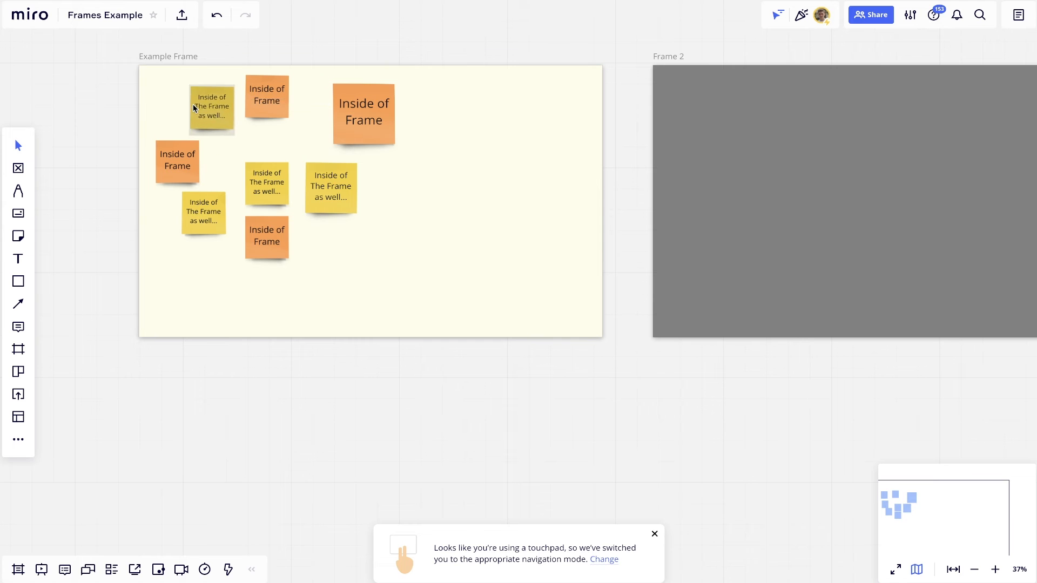